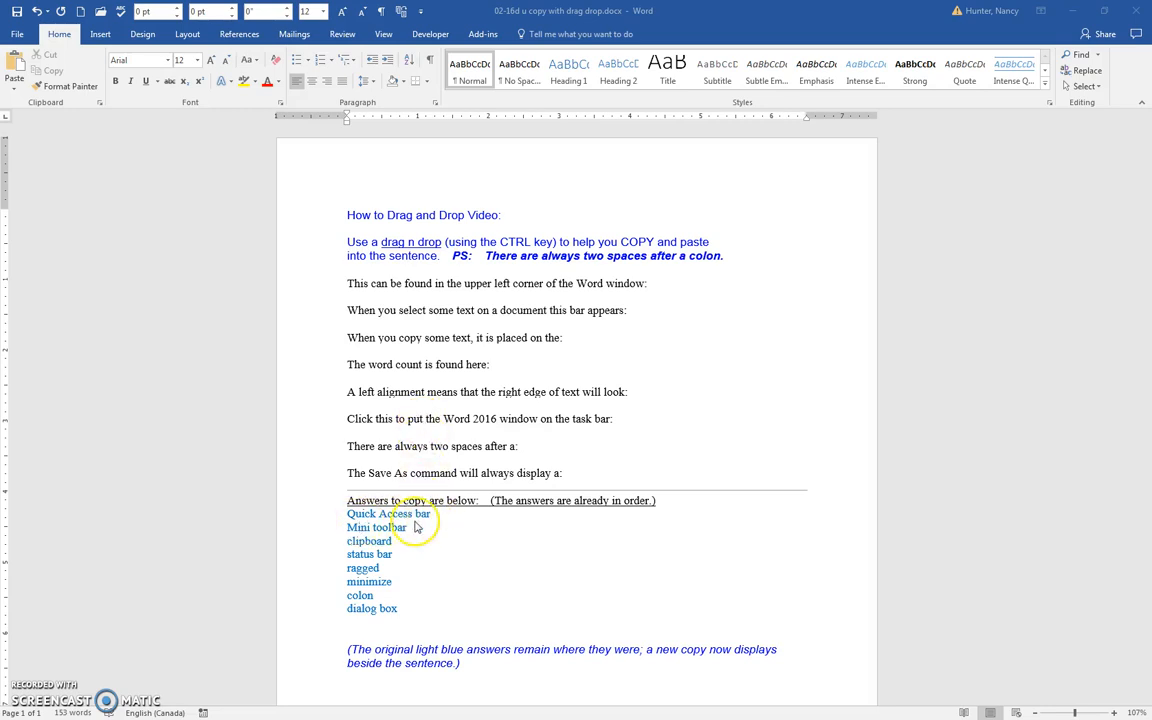
mouse_move(608, 296)
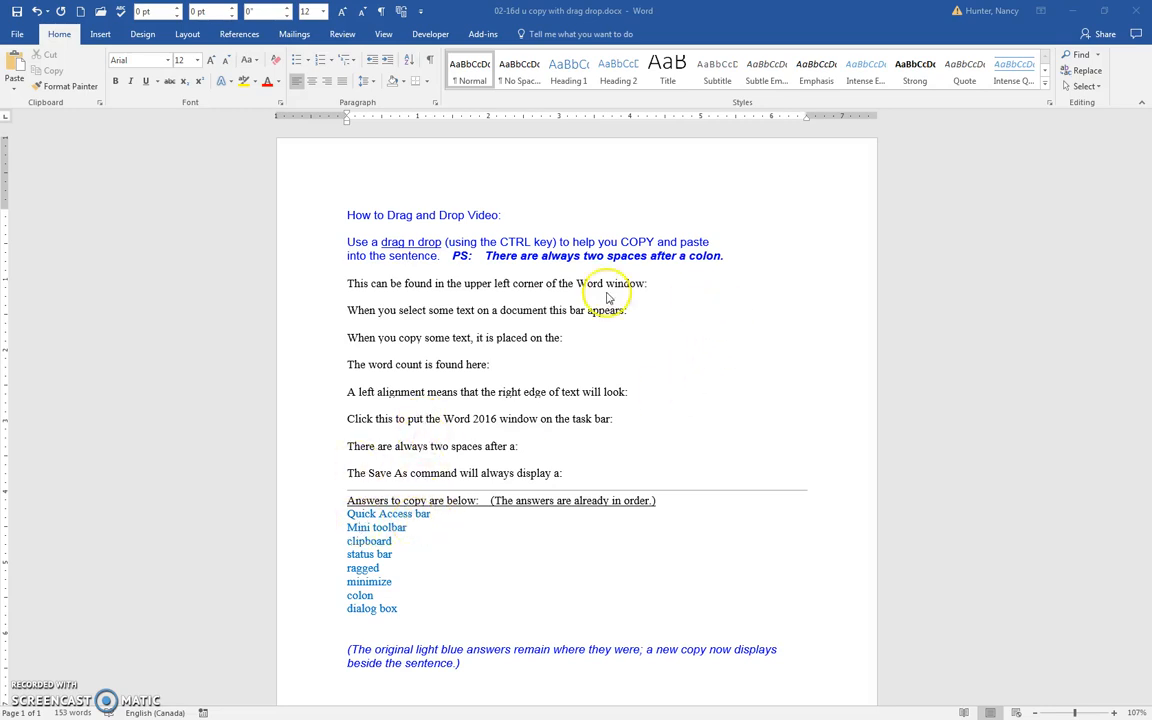
mouse_move(658, 292)
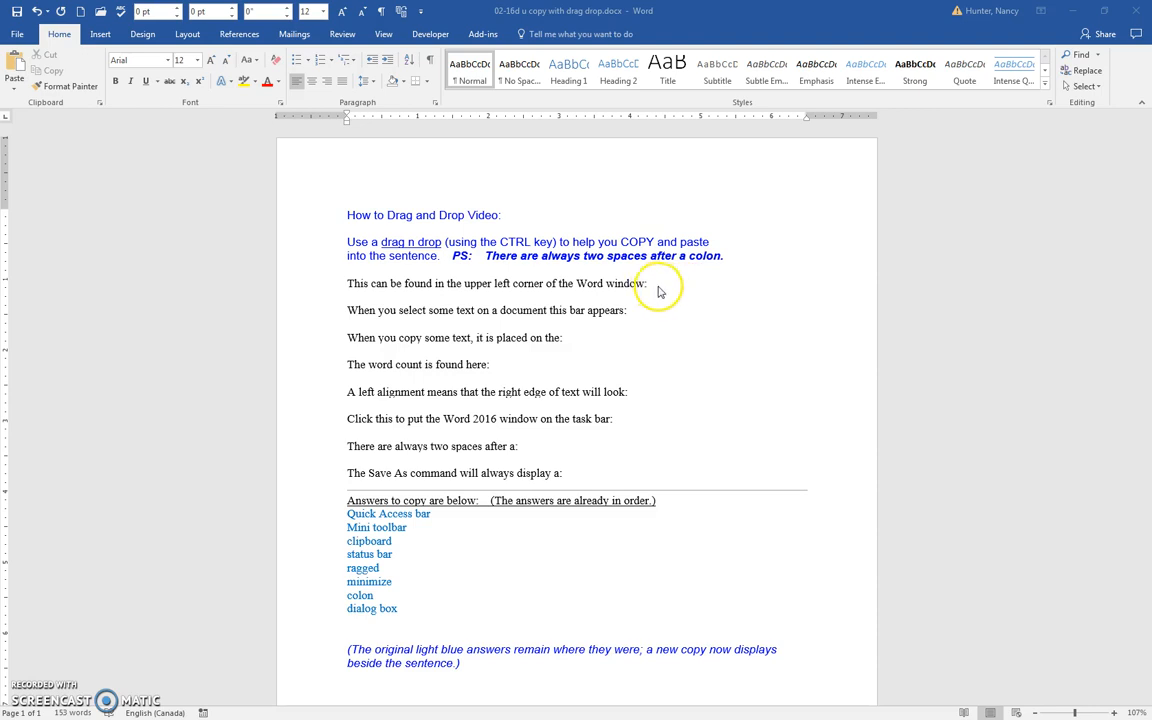
mouse_move(426, 296)
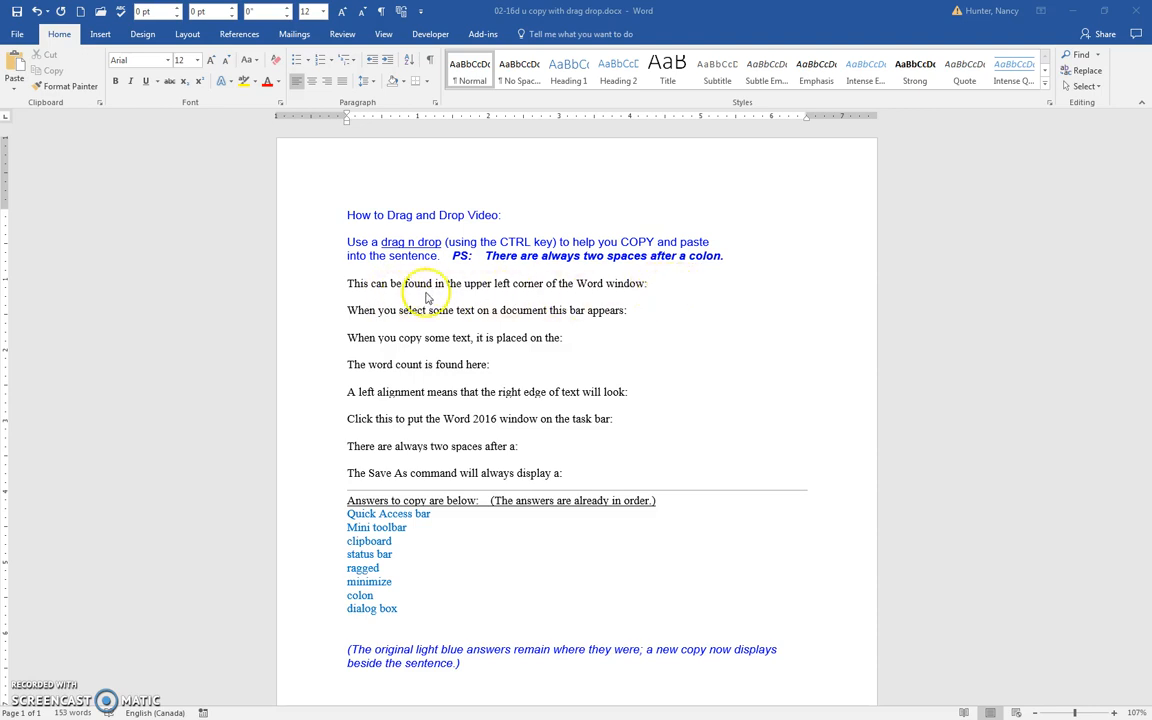
mouse_move(588, 300)
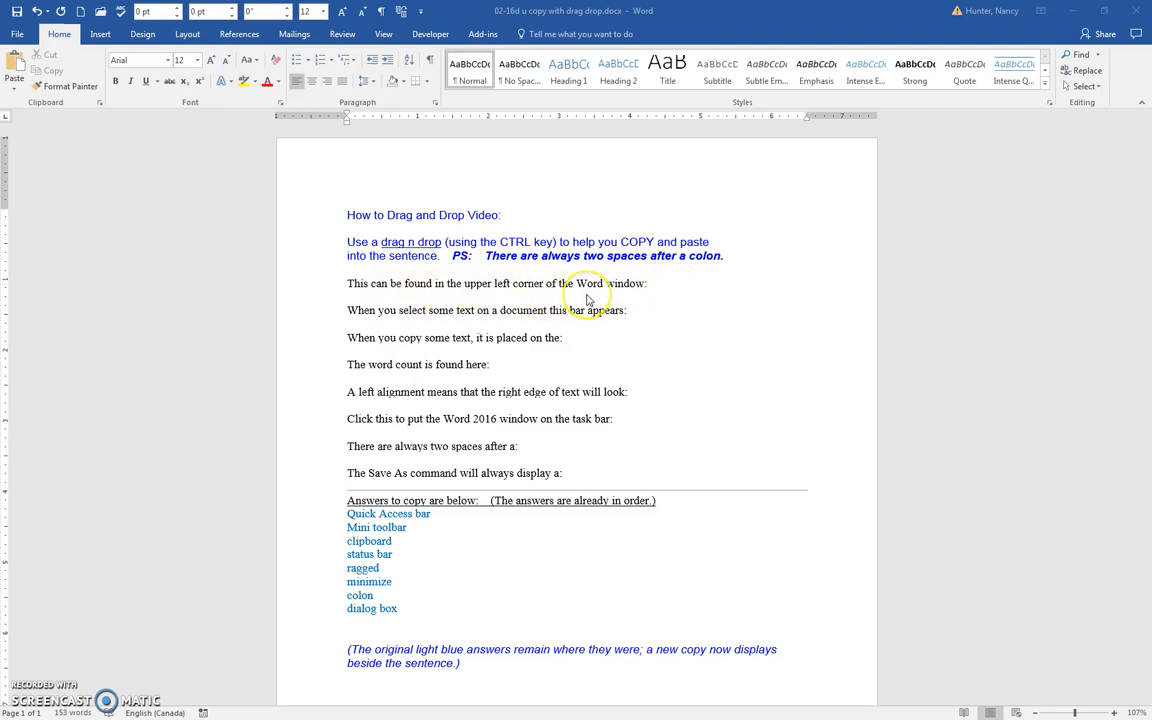
mouse_move(408, 520)
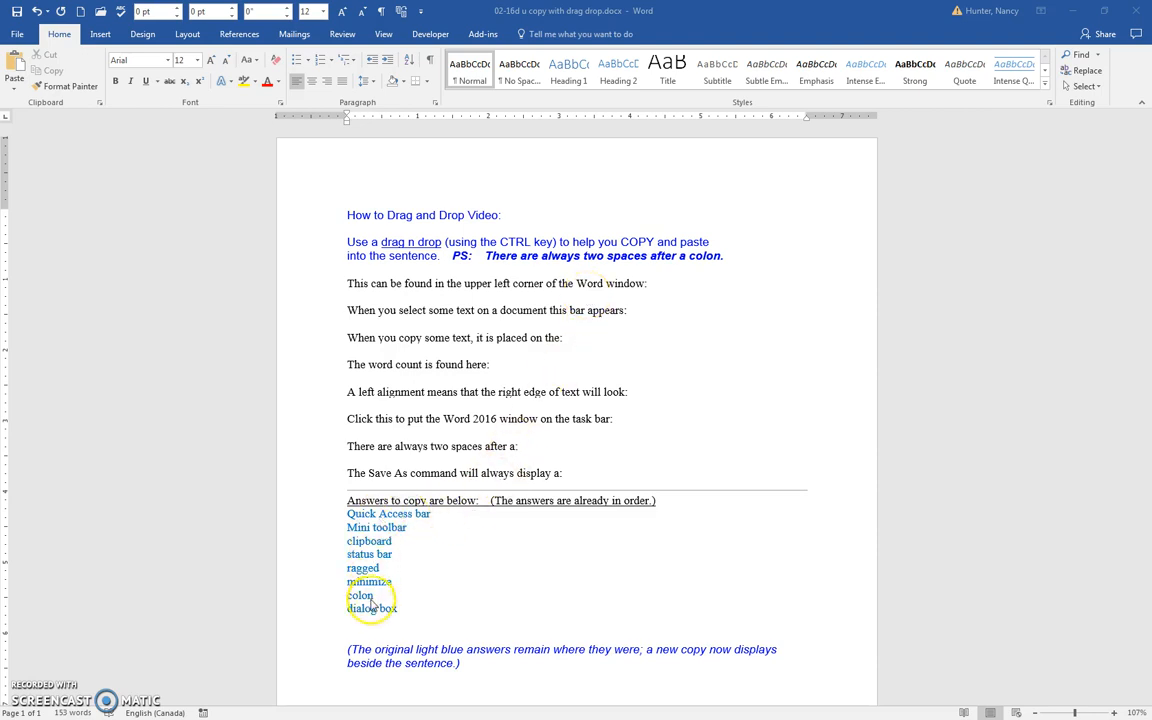
mouse_move(448, 540)
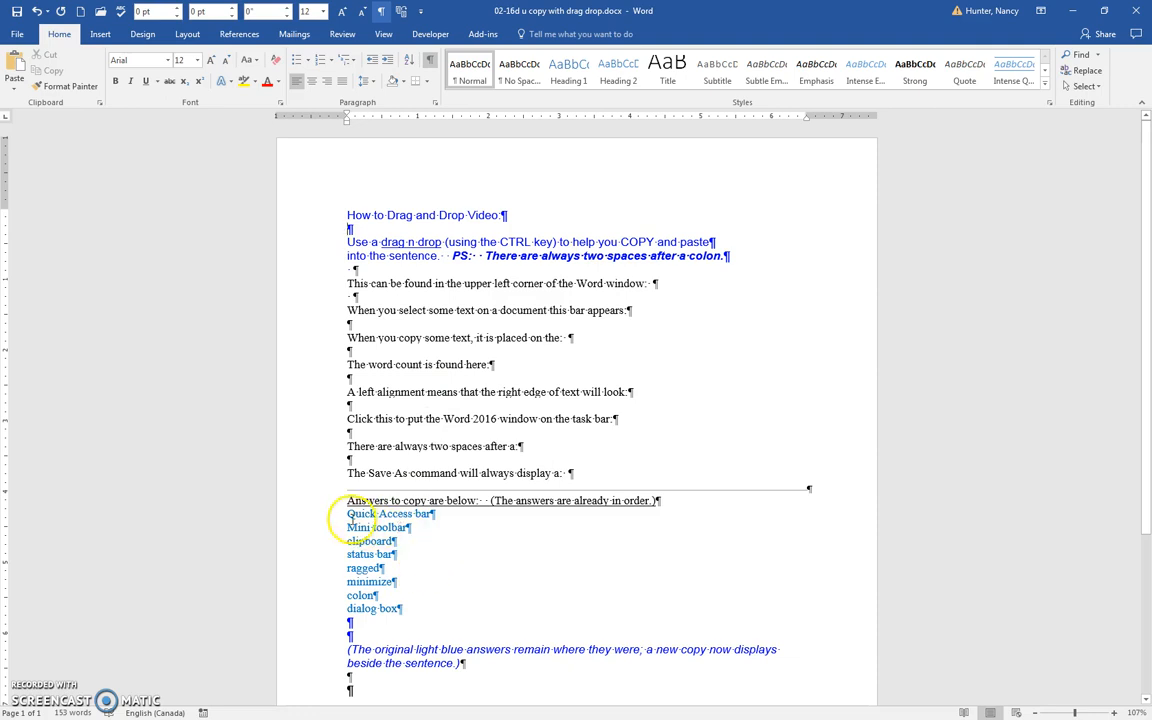
Step: Turn on Show/Hide ¶ so spaces after colons and paragraph marks become visible
click(348, 512)
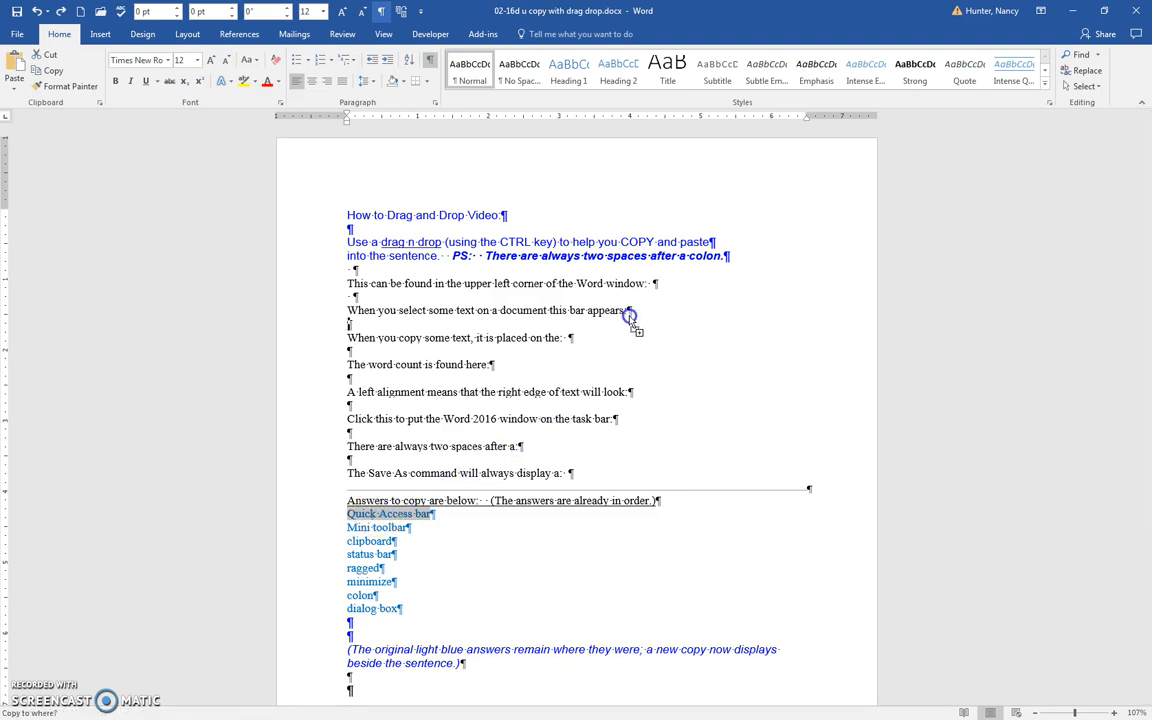
mouse_move(652, 300)
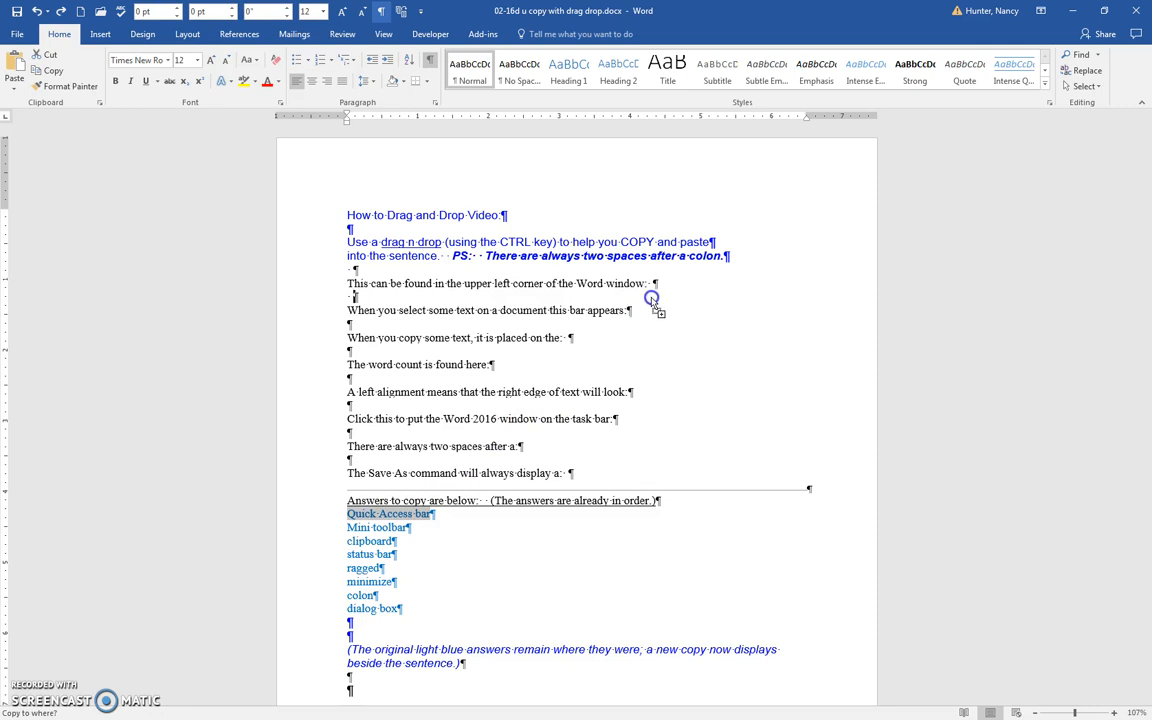